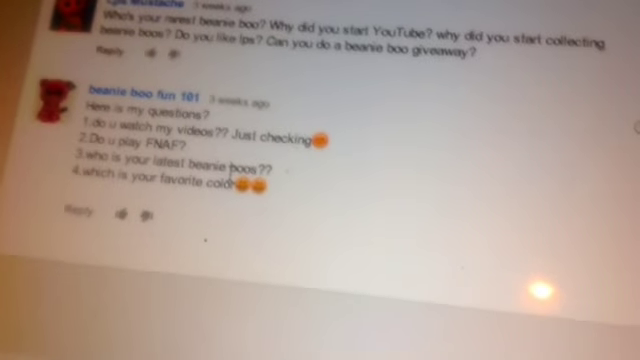
scroll("down", 3)
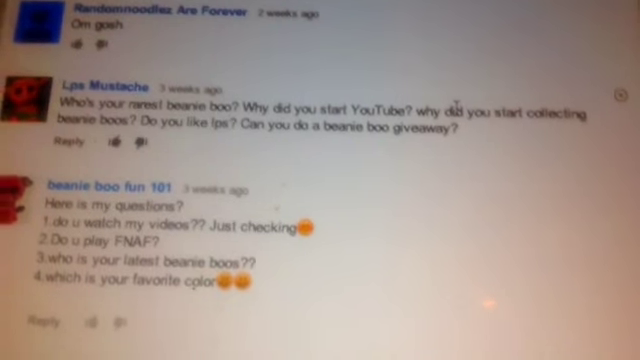
scroll("down", 3)
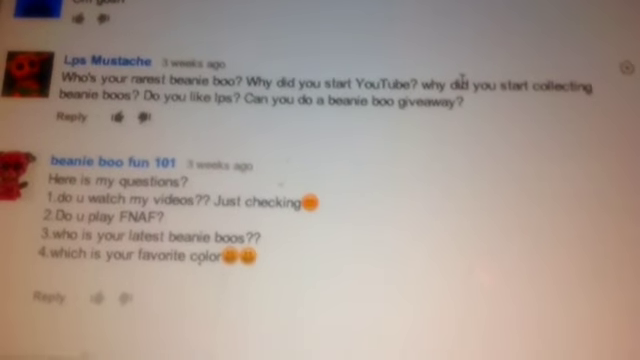
scroll("down", 3)
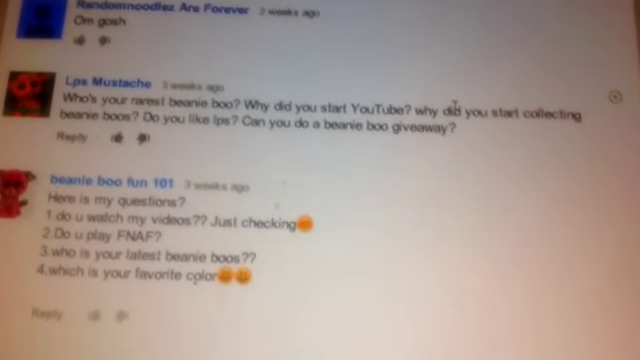
scroll("down", 3)
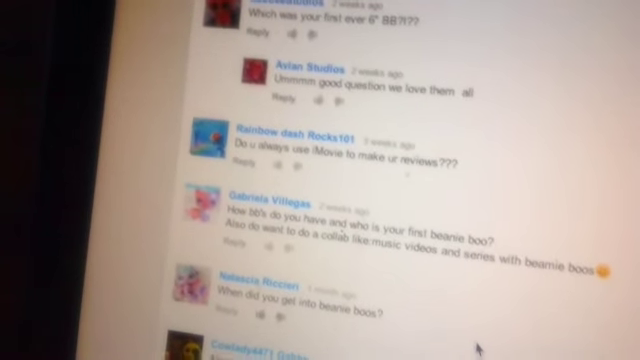
scroll("down", 3)
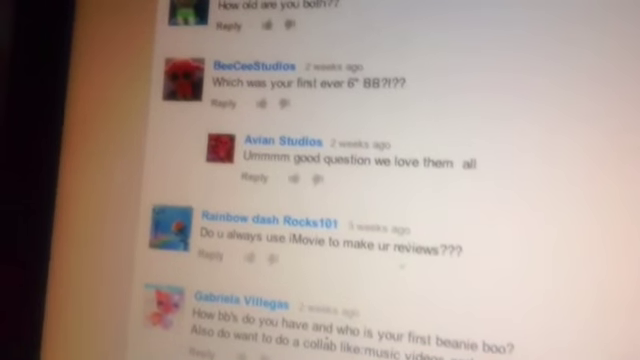
scroll("down", 3)
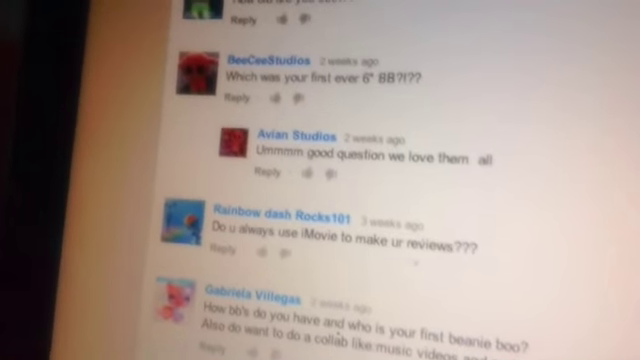
scroll("down", 3)
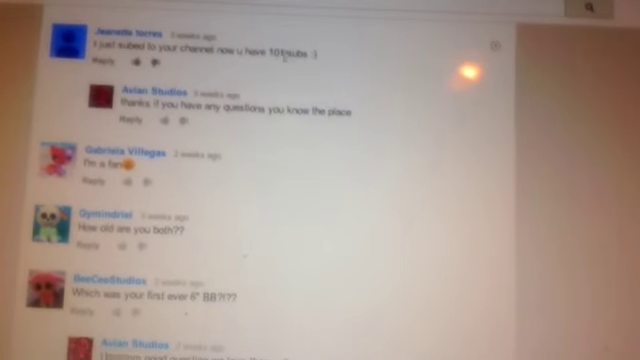
scroll("up", 3)
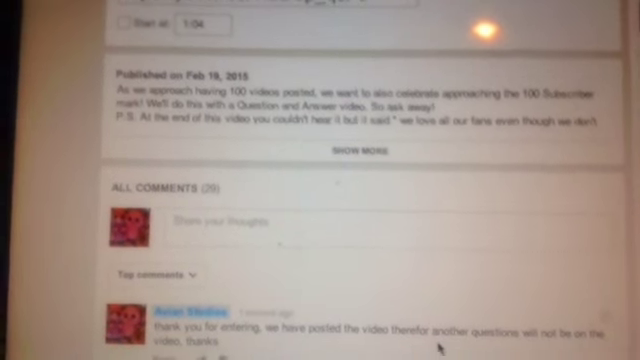
scroll("down", 3)
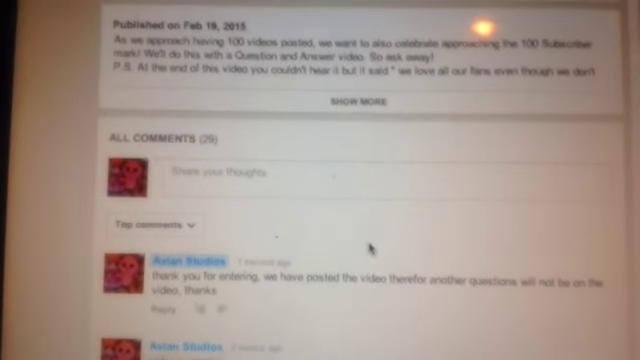
scroll("down", 3)
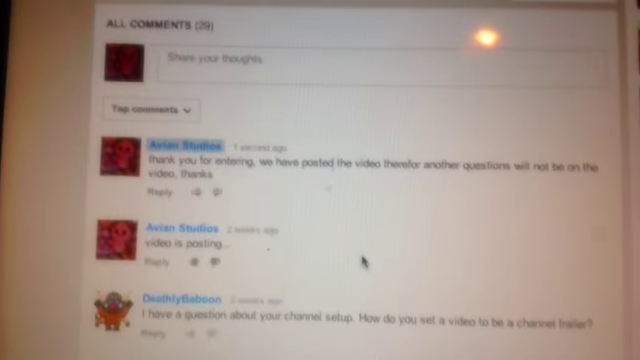